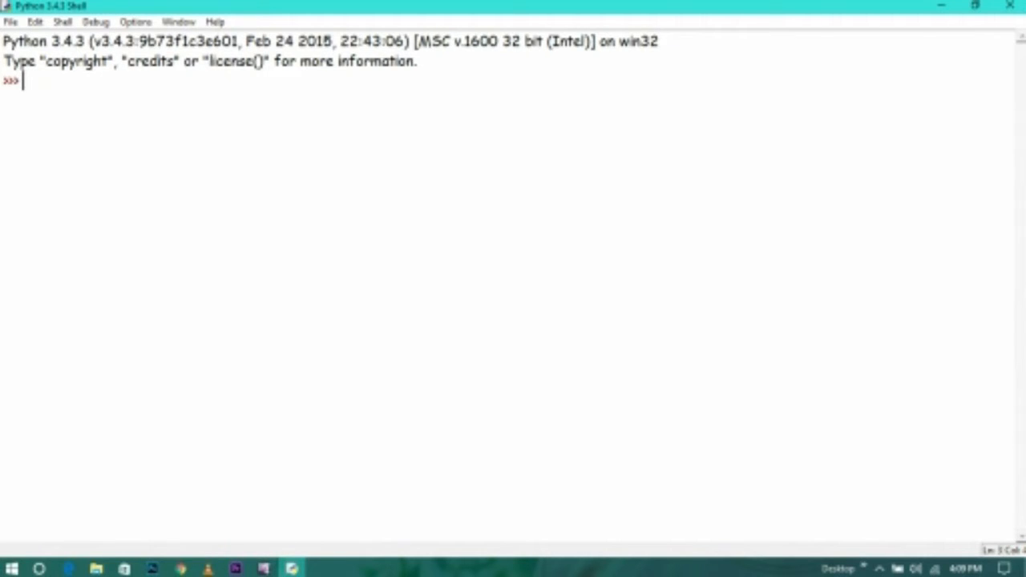
# Create a new blank script from the shell's File menu.
pyautogui.click(11, 20)
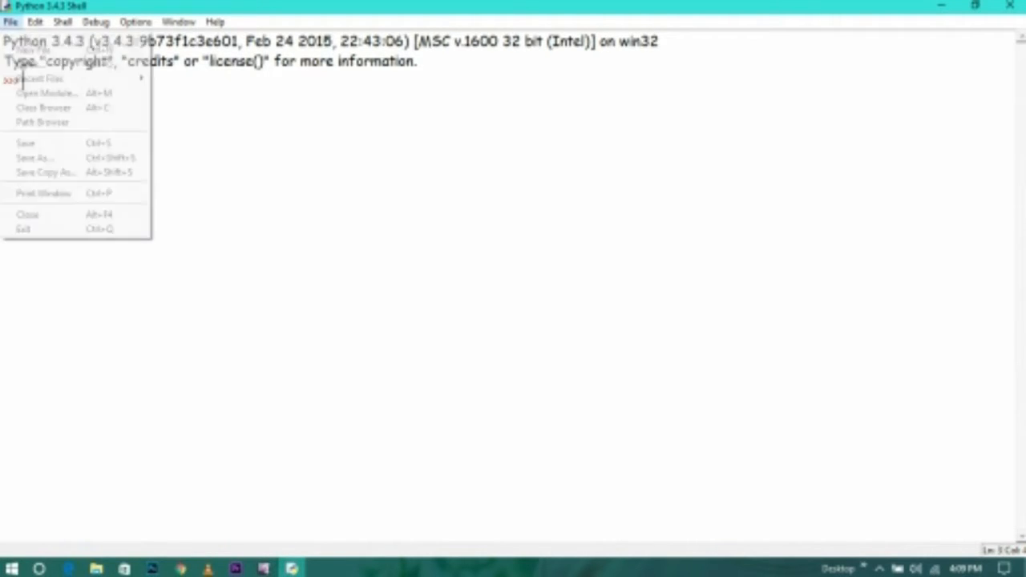
pyautogui.click(24, 60)
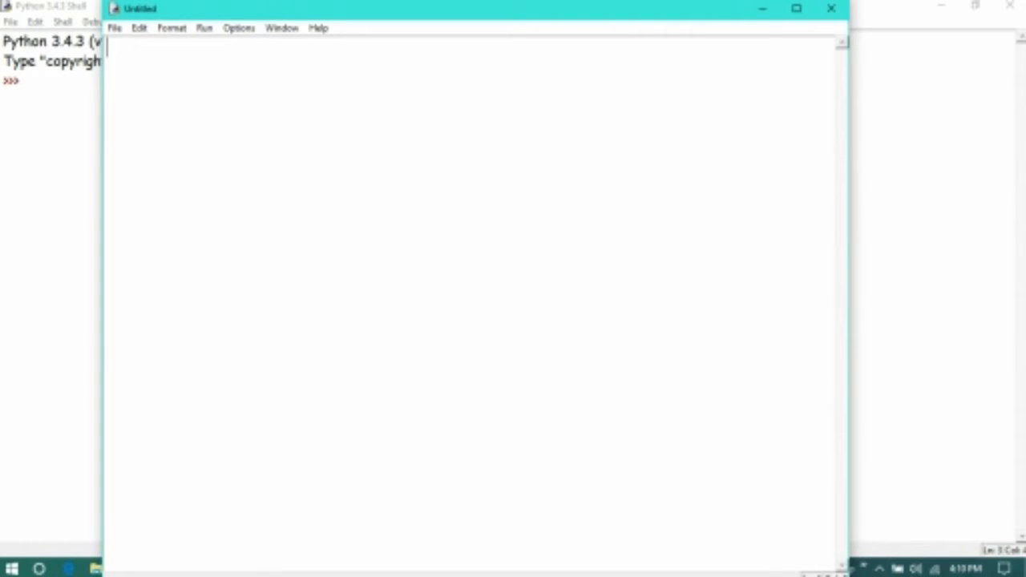
# Write r=int(input("Enter the row size:")) and a matching column-size line for c.
pyautogui.write('ra')
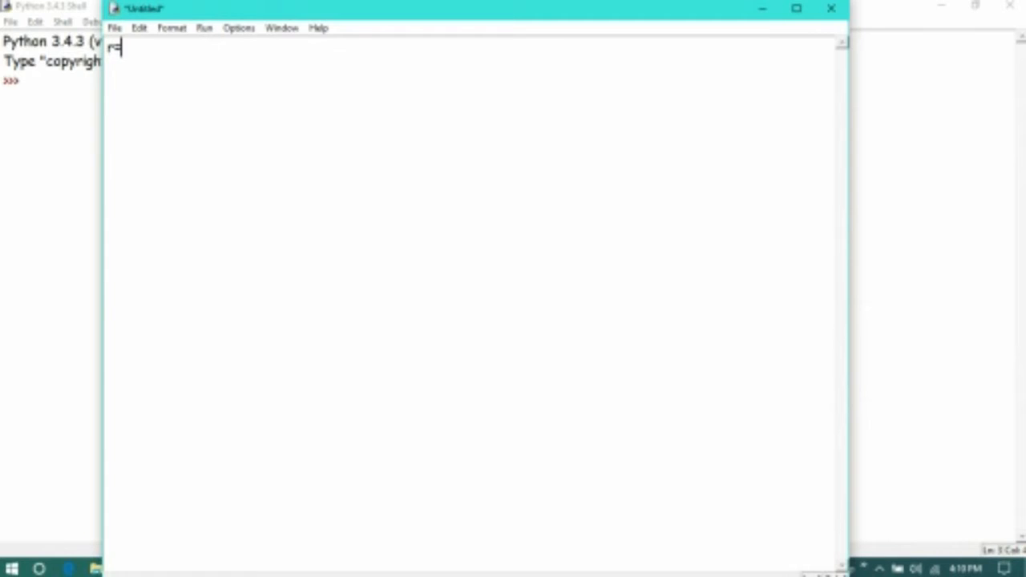
pyautogui.write('=int(')
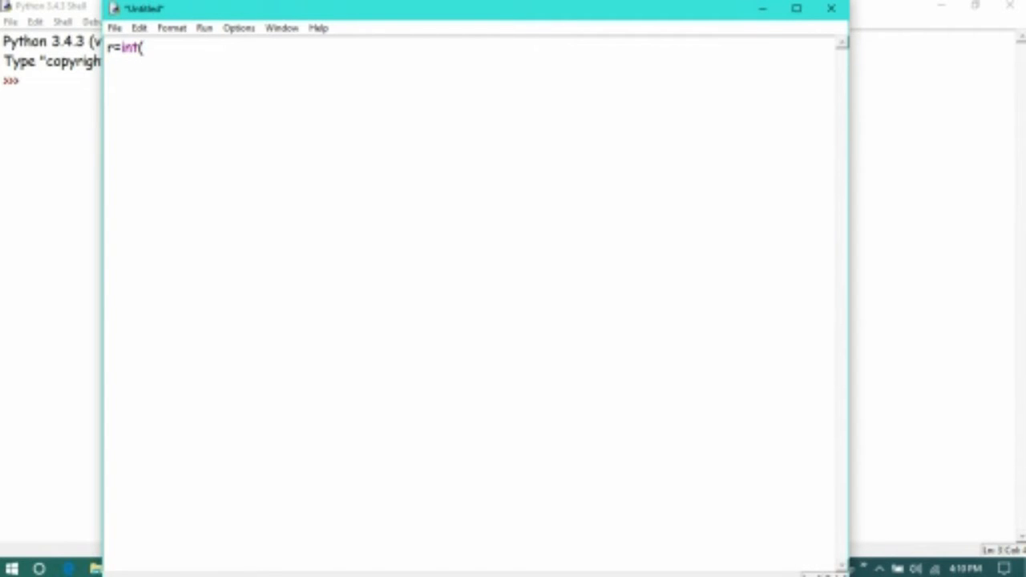
pyautogui.write('input')
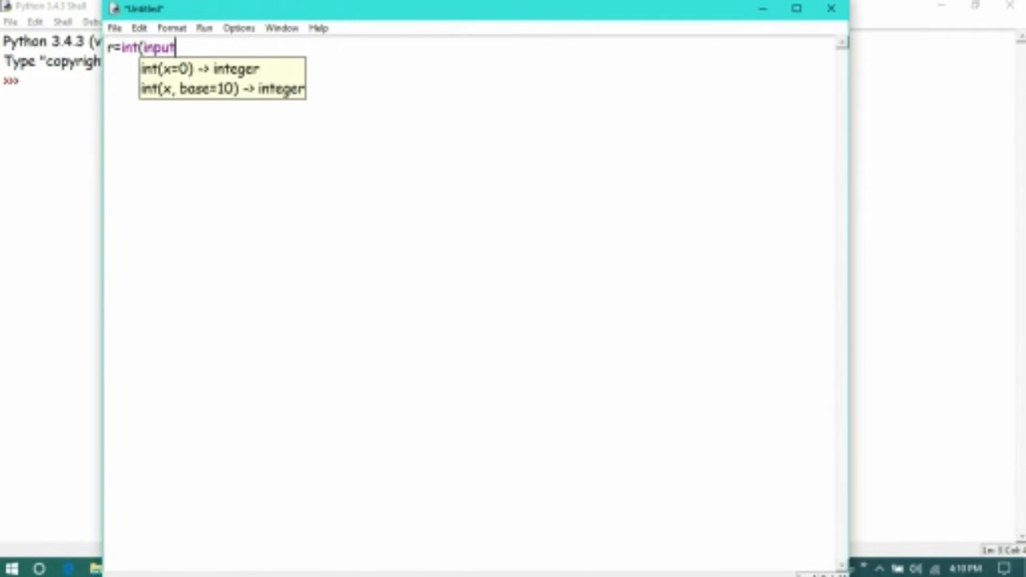
pyautogui.write('("Enter the ra')
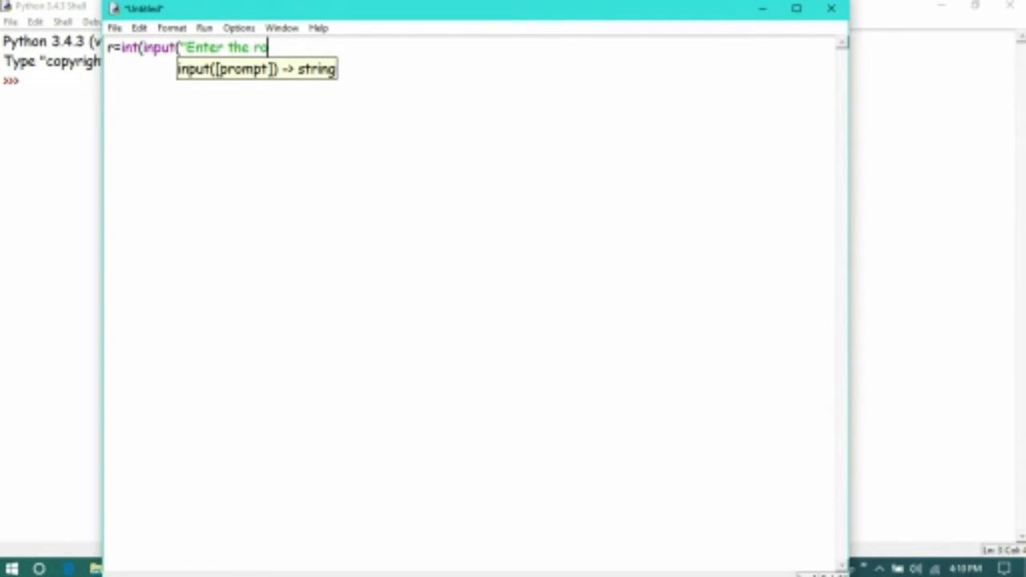
pyautogui.write('ow size:')
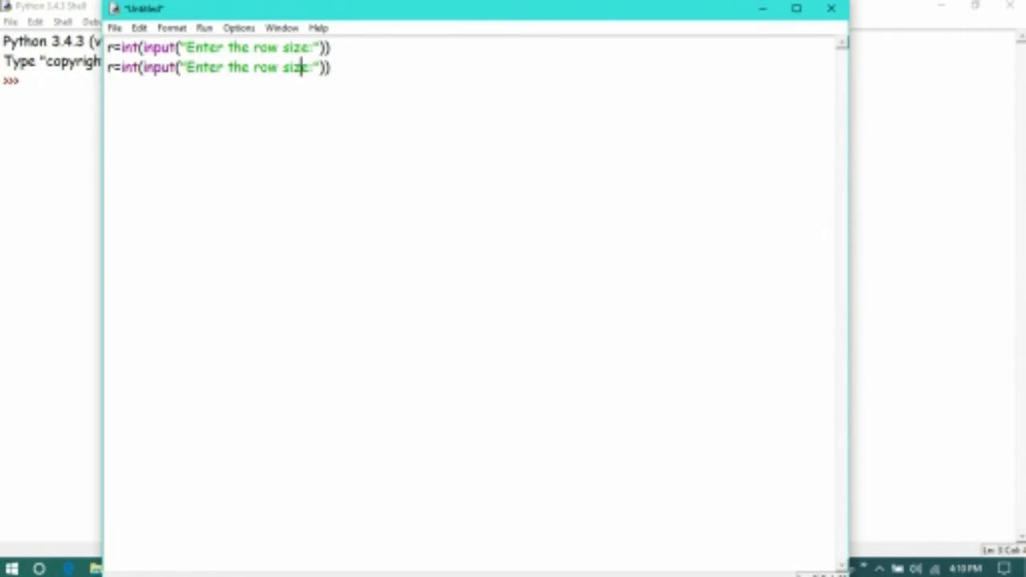
pyautogui.press('BackSpace')
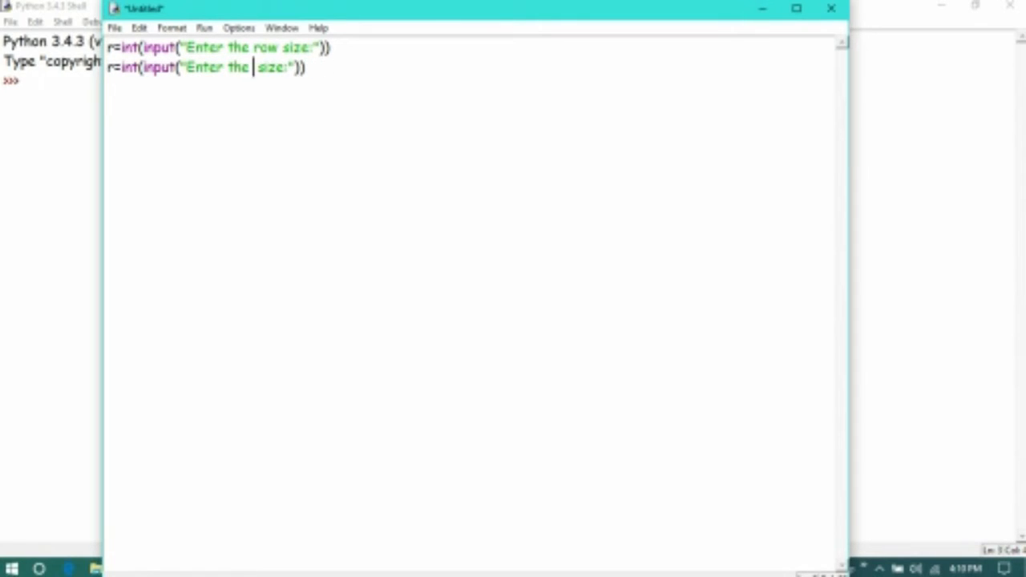
pyautogui.write('colun')
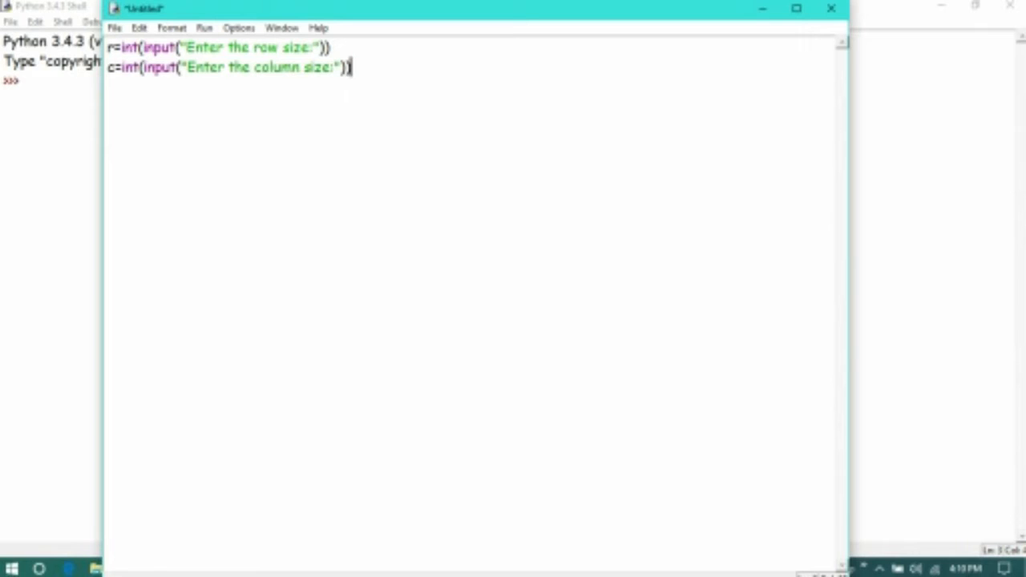
pyautogui.write('M')
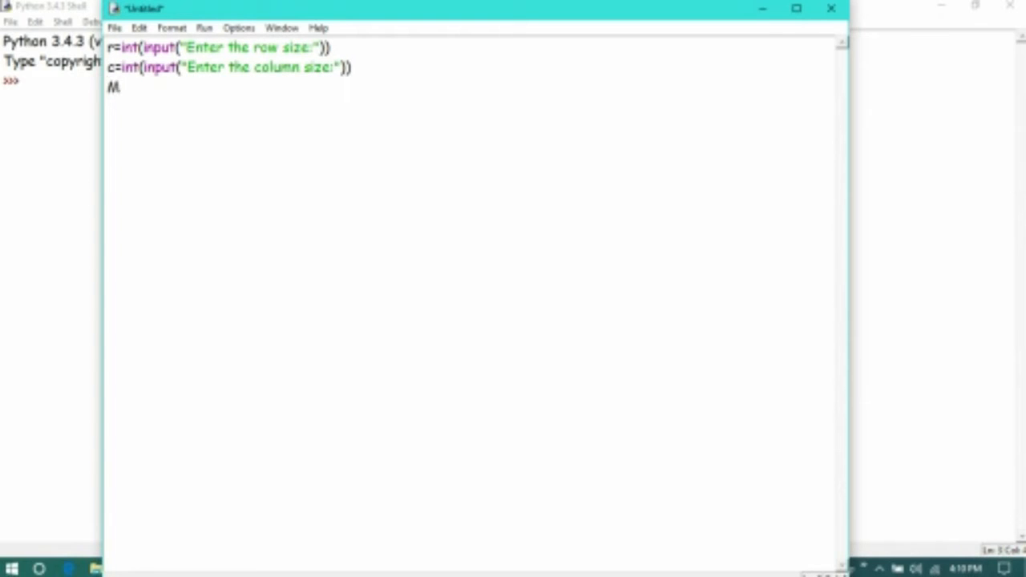
# Define M=[] and begin the loop for i in range(r):.
pyautogui.write('=[')
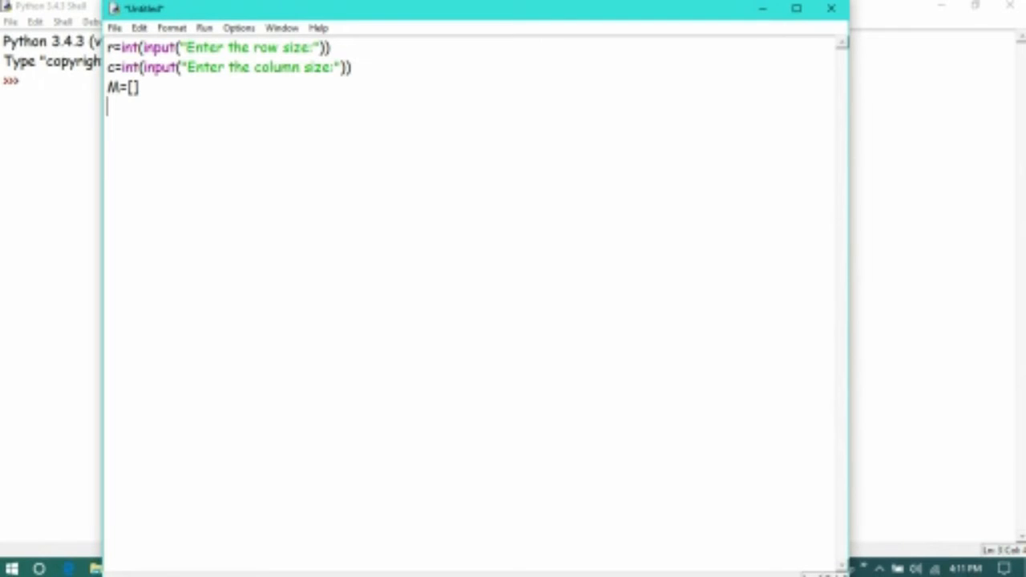
pyautogui.write('for')
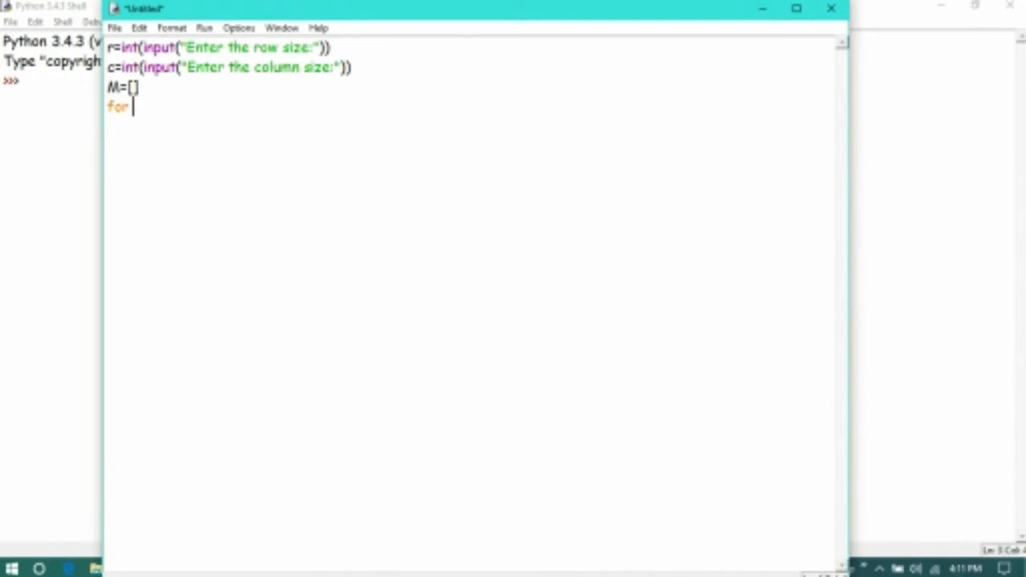
pyautogui.write('i')
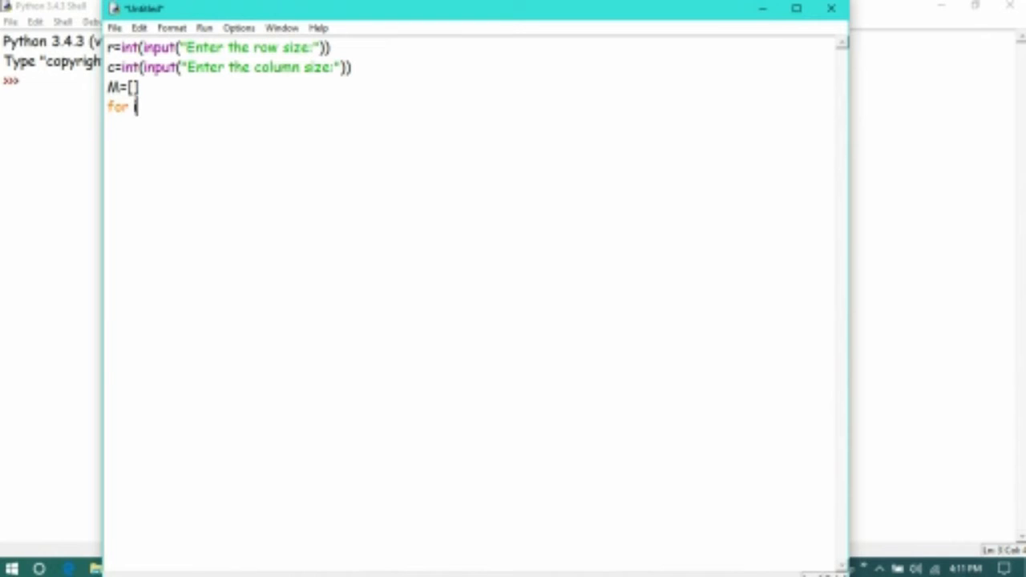
pyautogui.write('i in range')
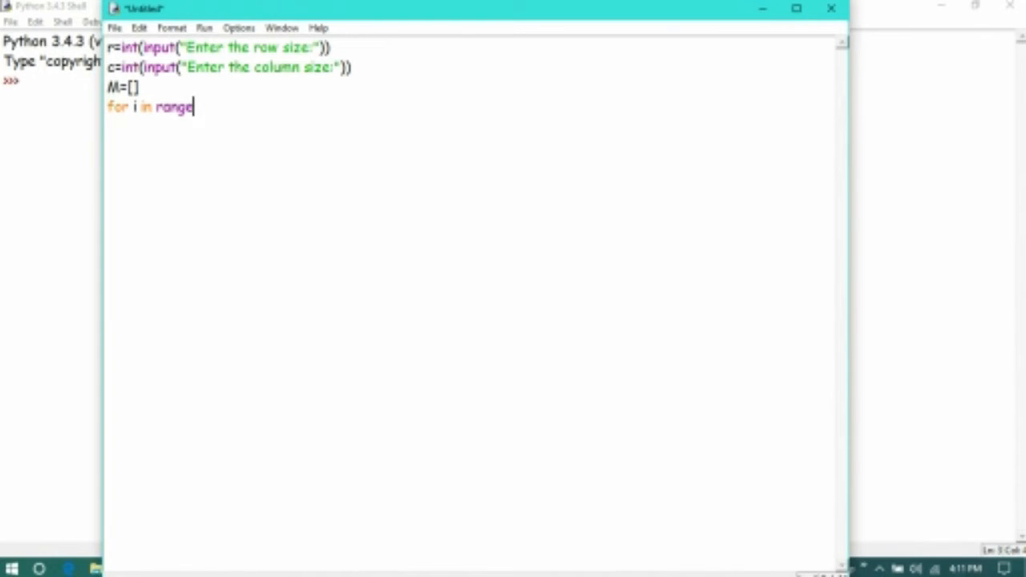
pyautogui.write('(r):')
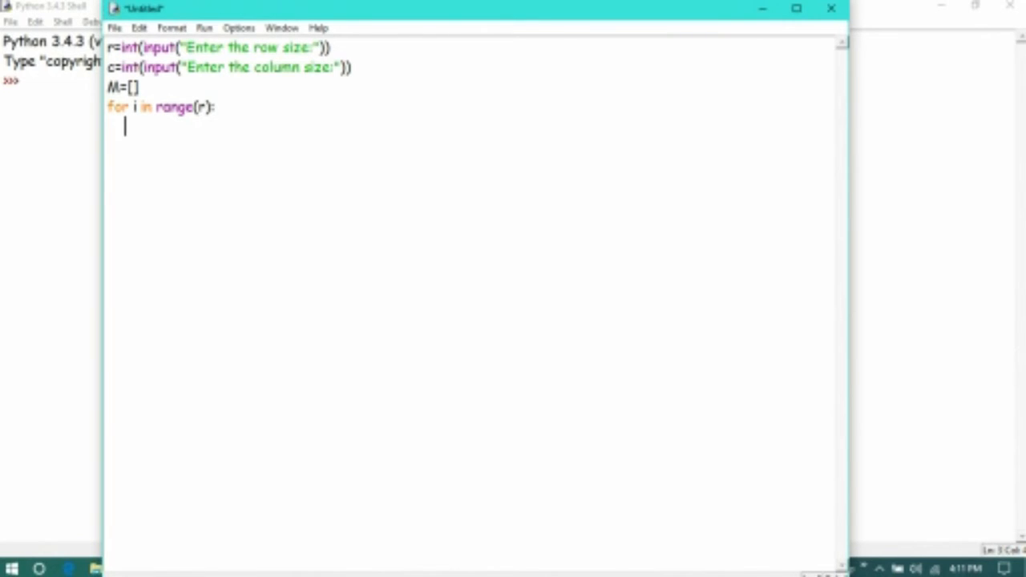
# Append a [0]*c row to M and open the inner loop for j in range(c):.
pyautogui.write('M.appe')
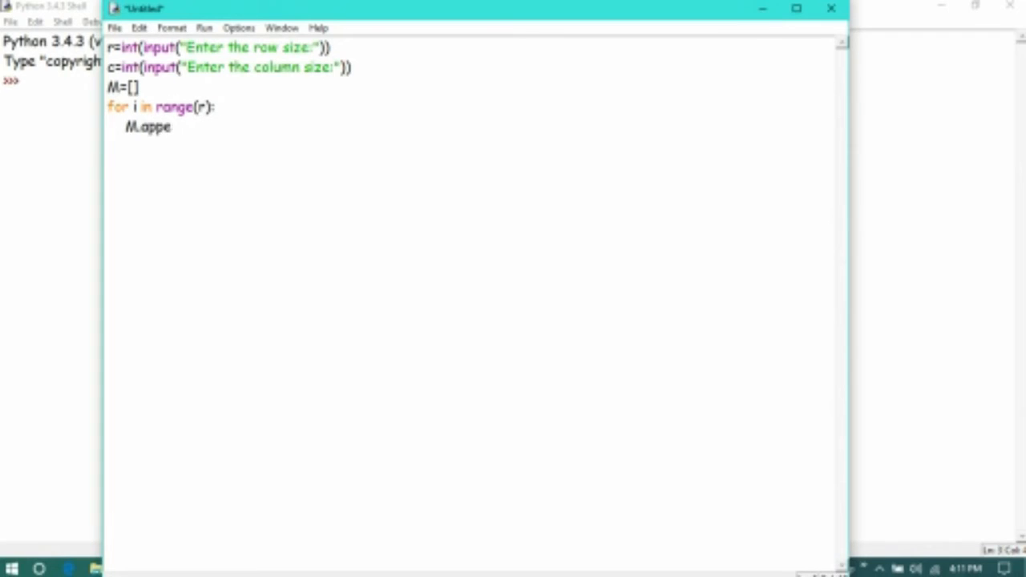
pyautogui.write('nd([0]*c')
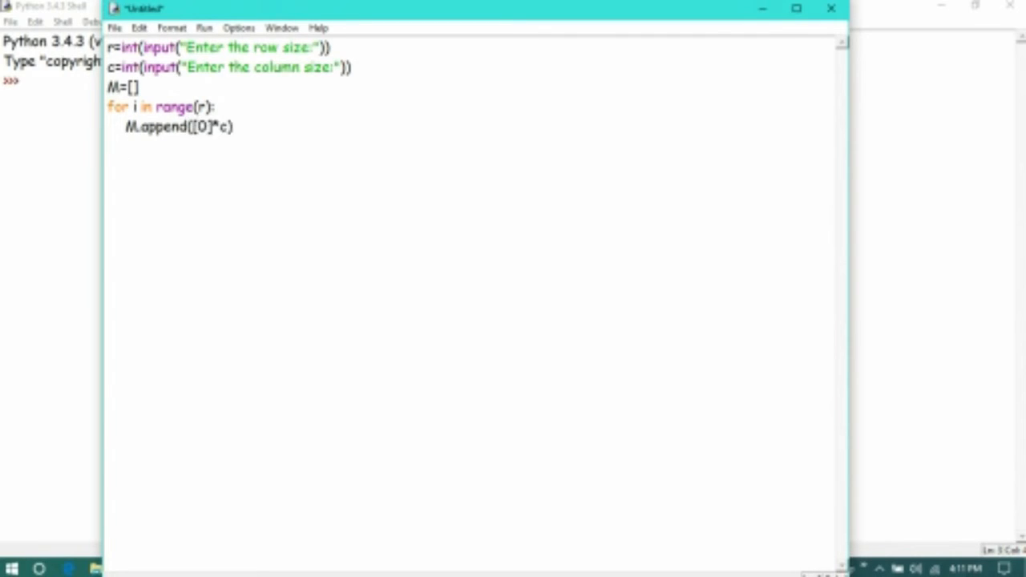
pyautogui.write('for')
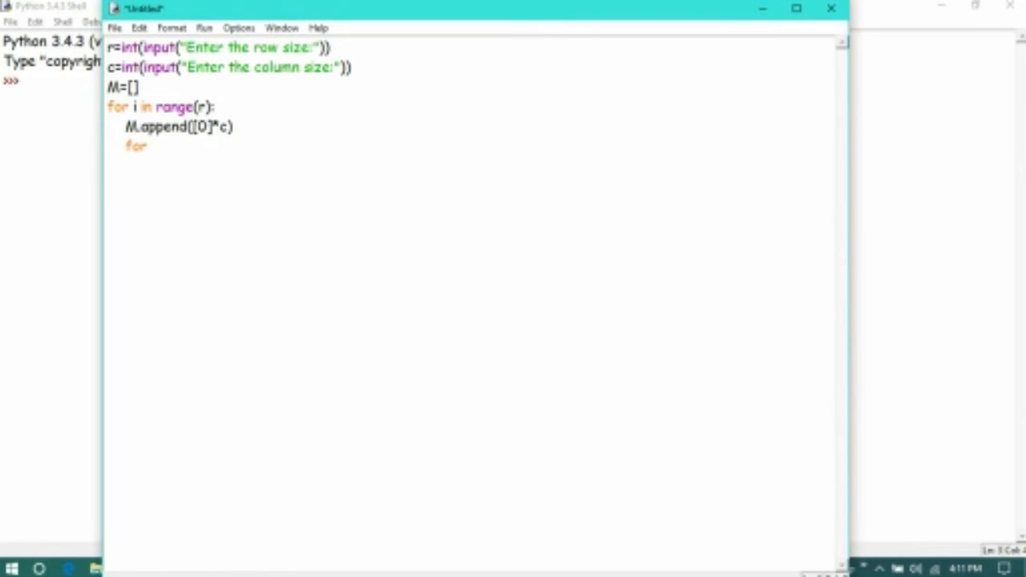
pyautogui.write('j')
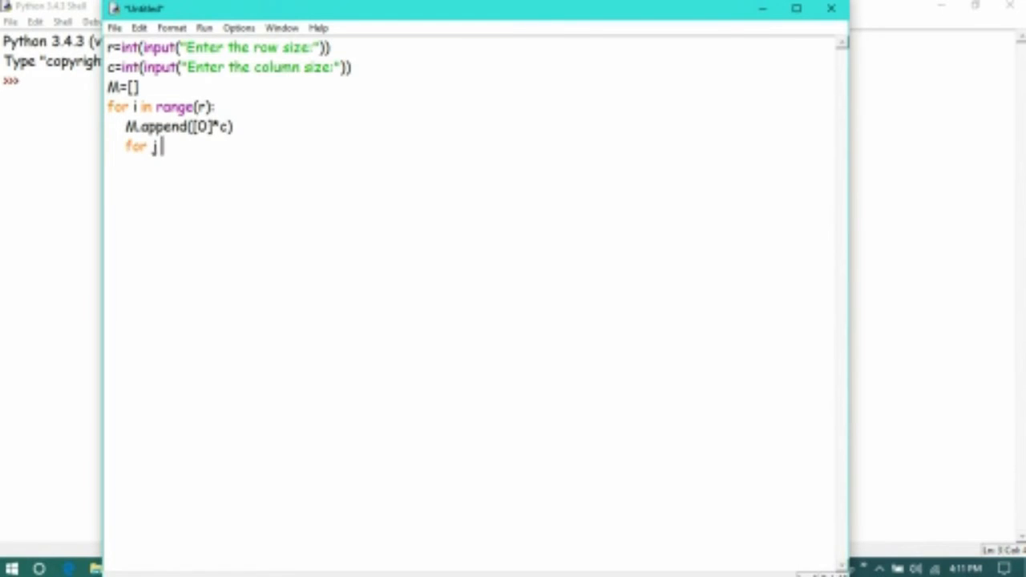
pyautogui.write('in range')
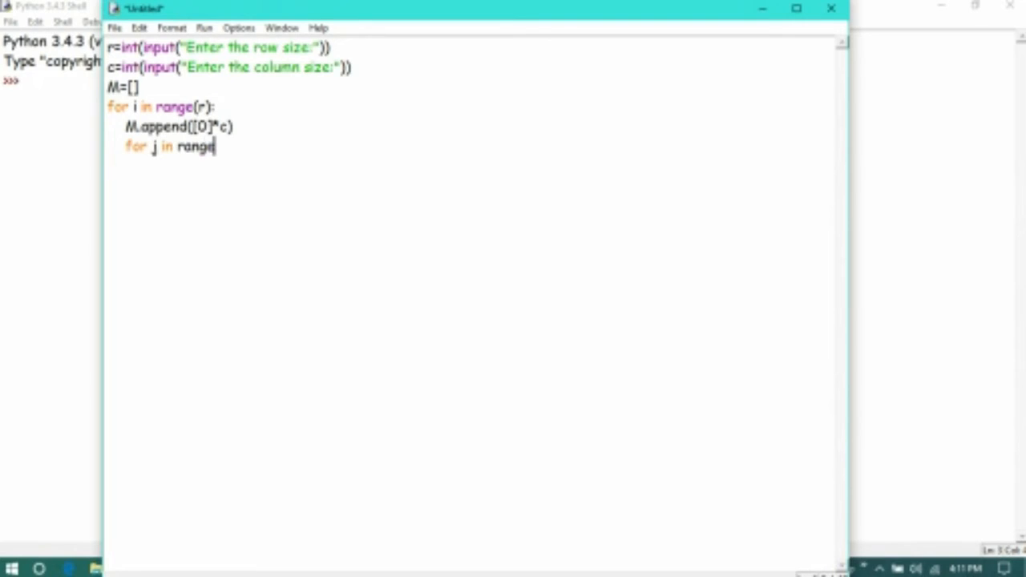
pyautogui.write('(c)')
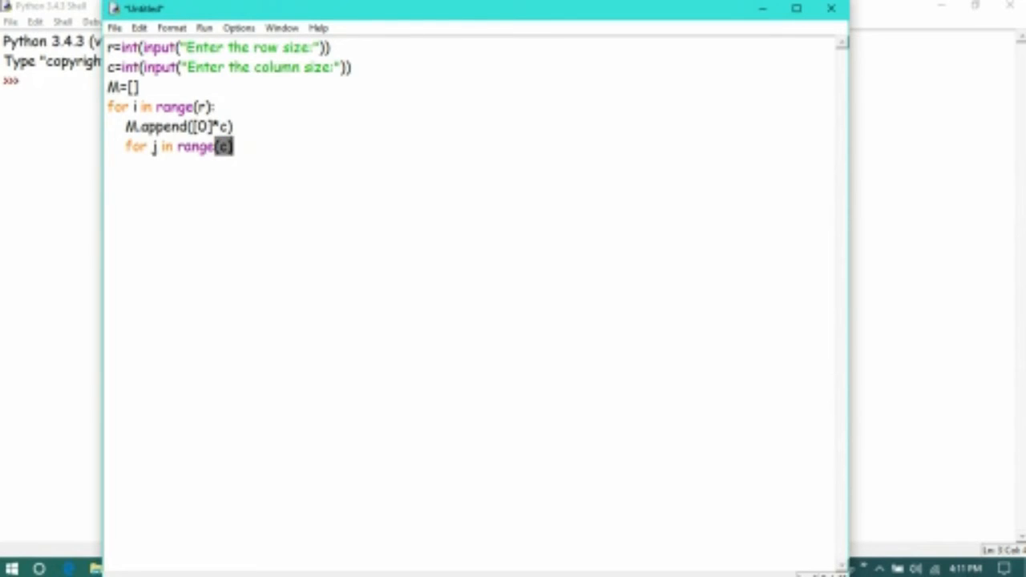
pyautogui.write('):')
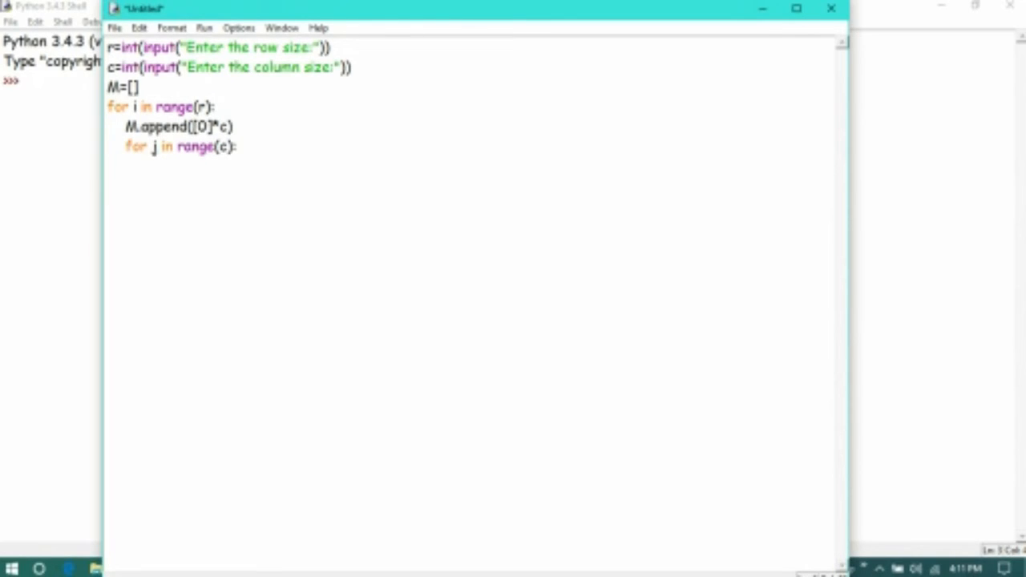
# Read each element with M[i][j]=int(input("Enter the Elements:")).
pyautogui.write('M')
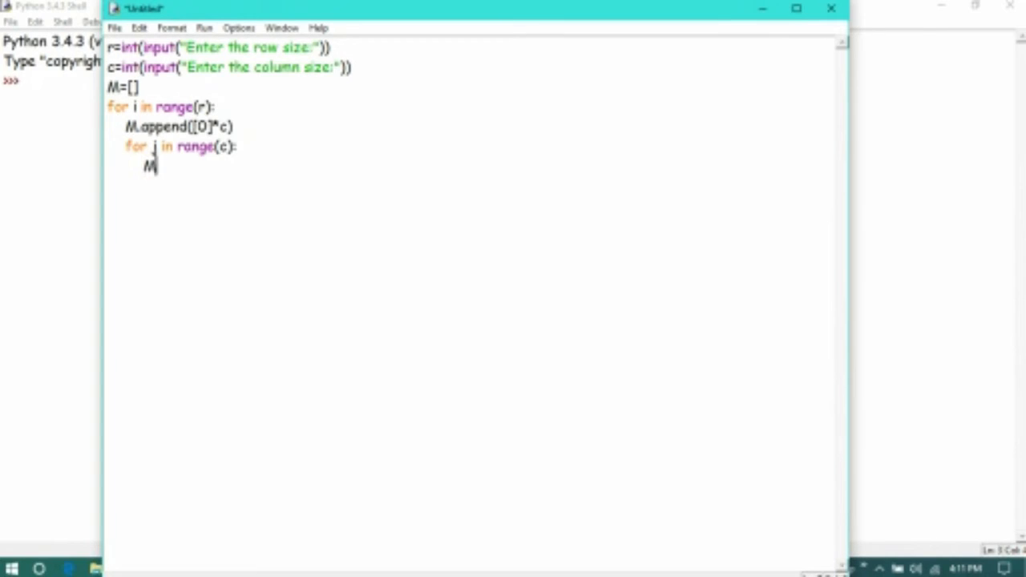
pyautogui.write('[i][')
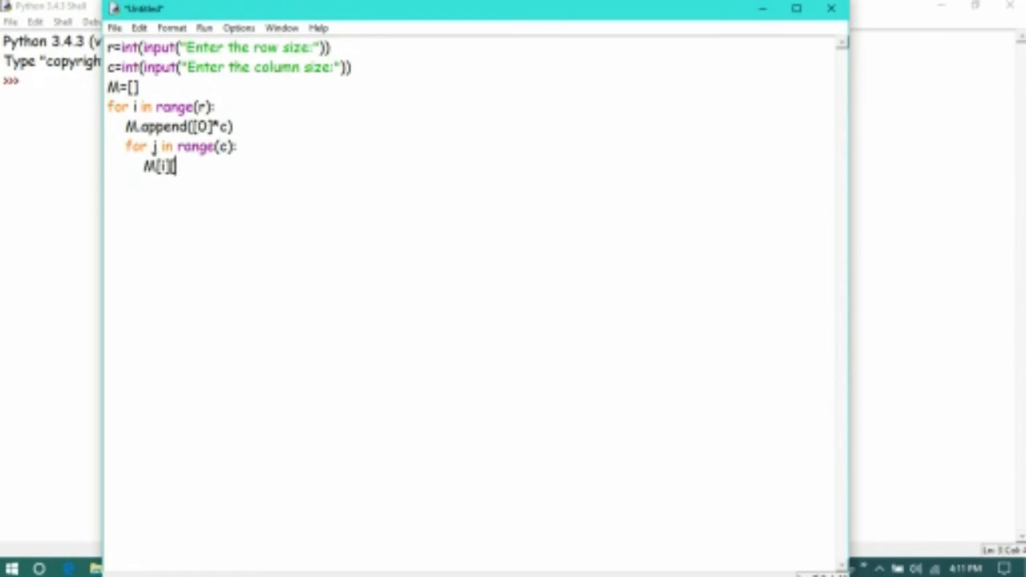
pyautogui.write('[j]=')
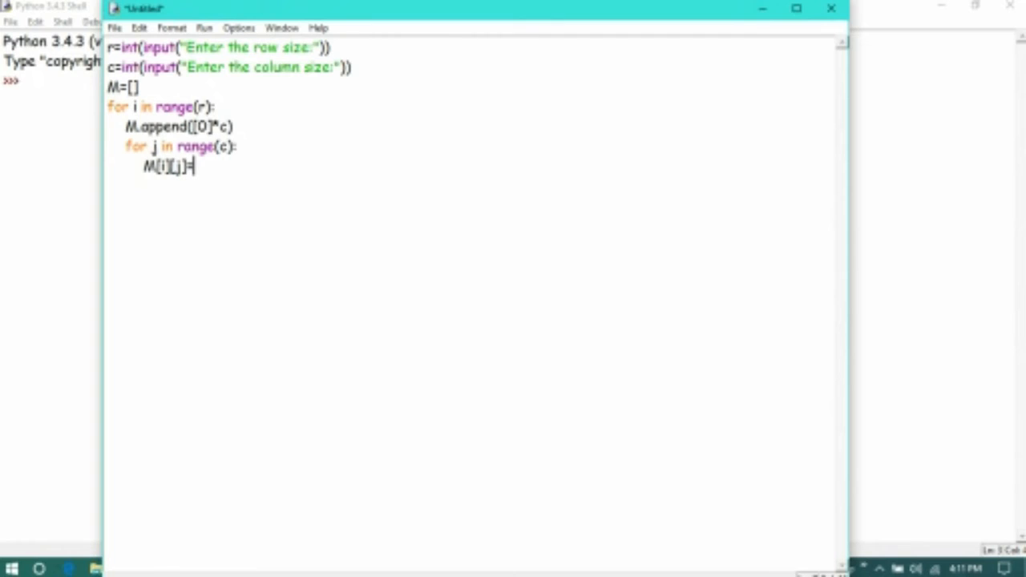
pyautogui.write('int(')
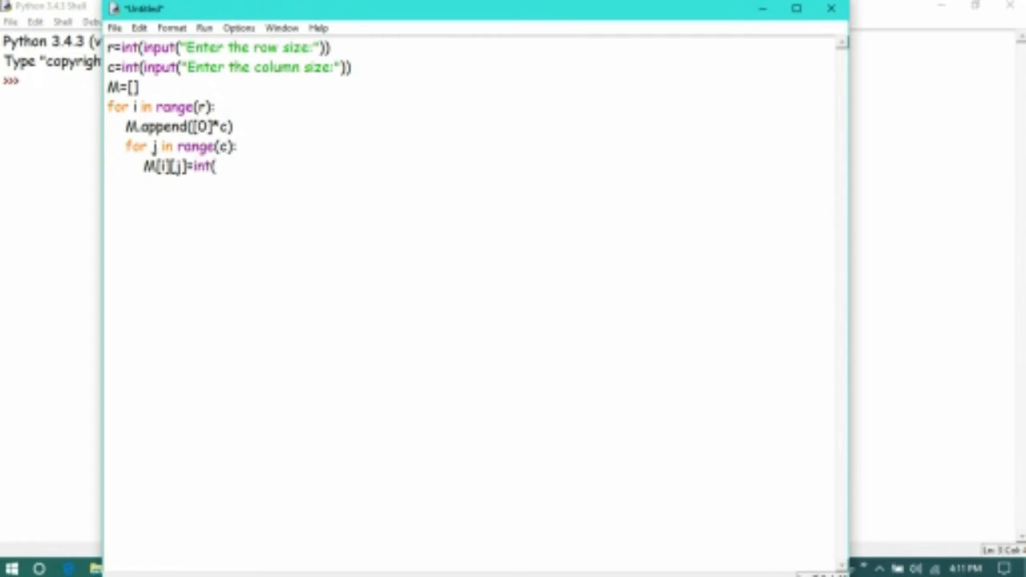
pyautogui.write('input("Enter the')
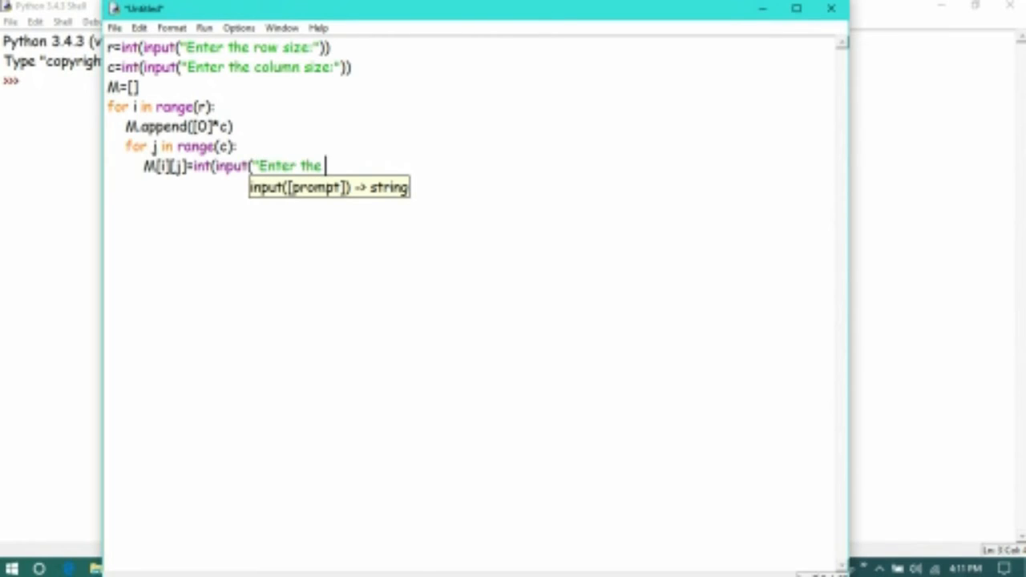
pyautogui.write('Elements:"')
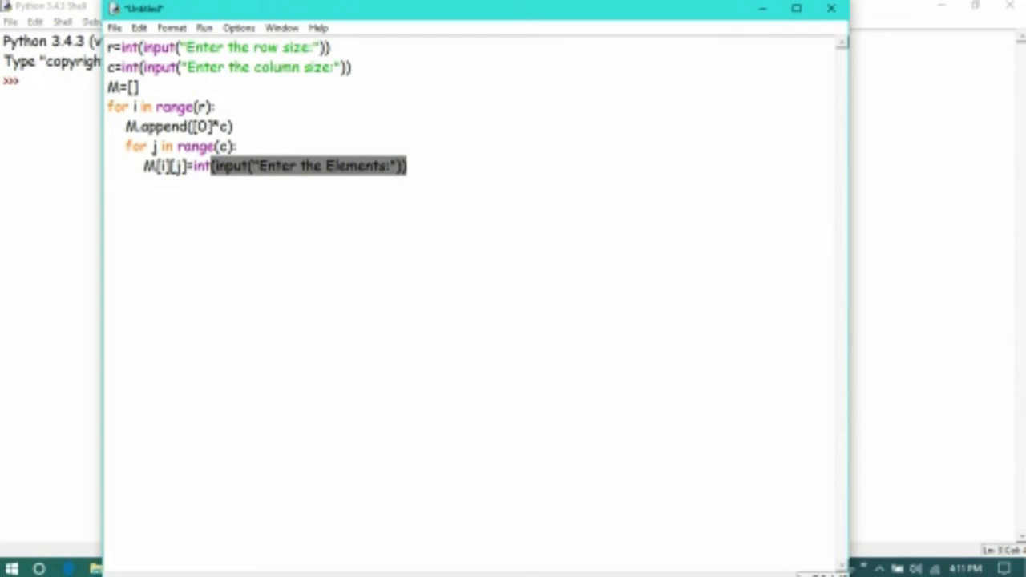
pyautogui.press('Enter')
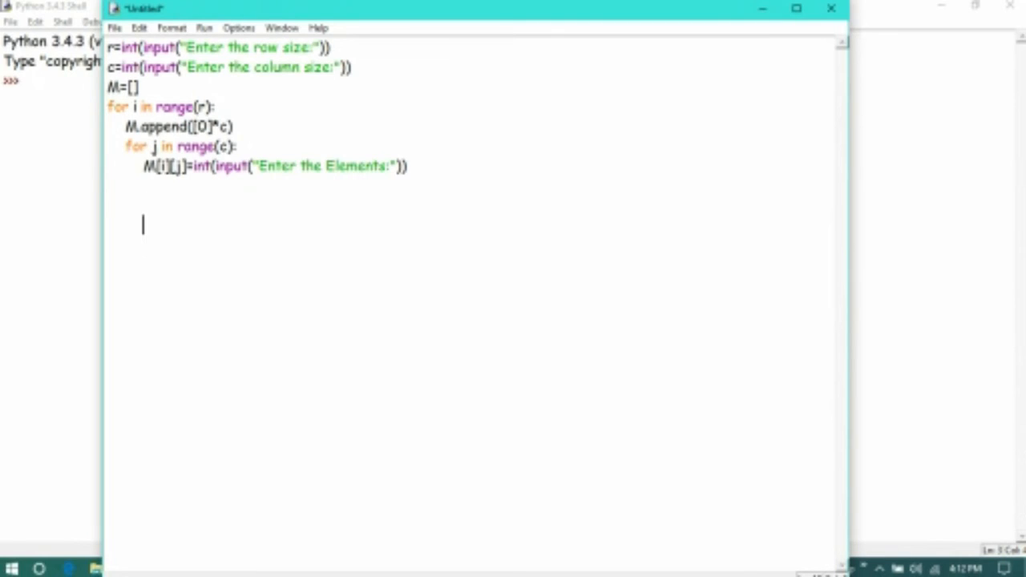
# Add nested loops over range(r) and range(c) that print(M[i][j]).
pyautogui.write('for')
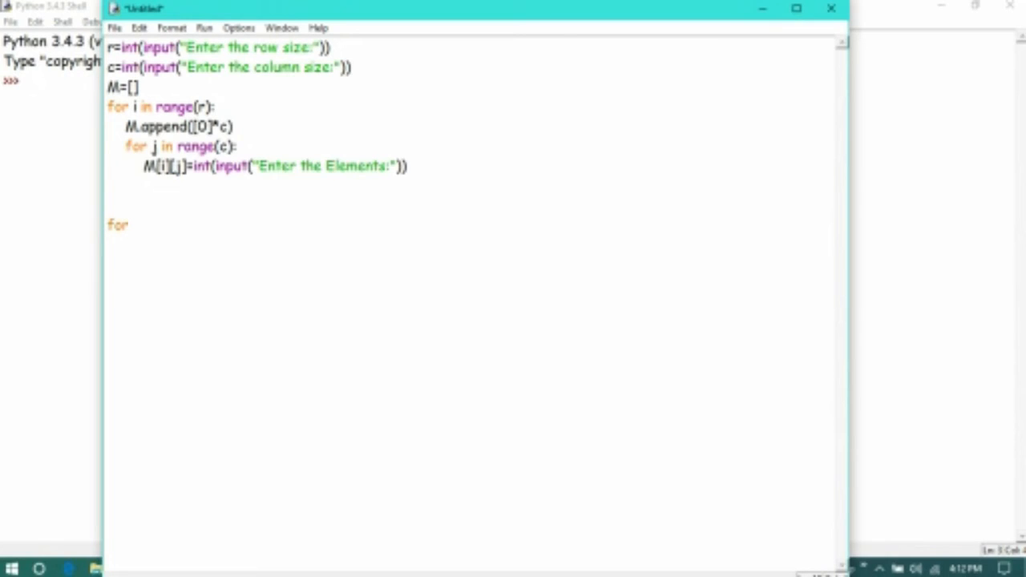
pyautogui.write('i in ra')
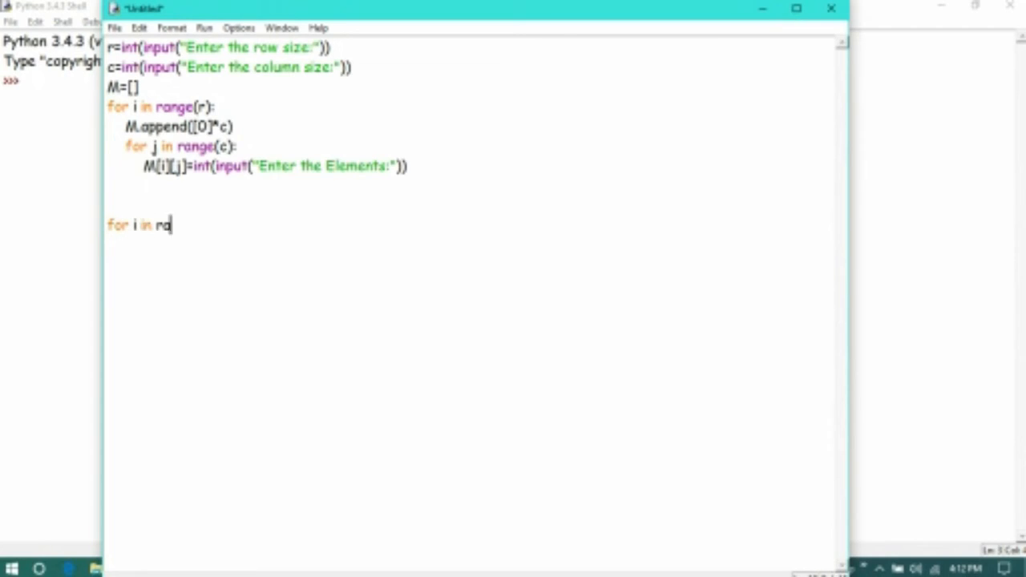
pyautogui.write('nge(')
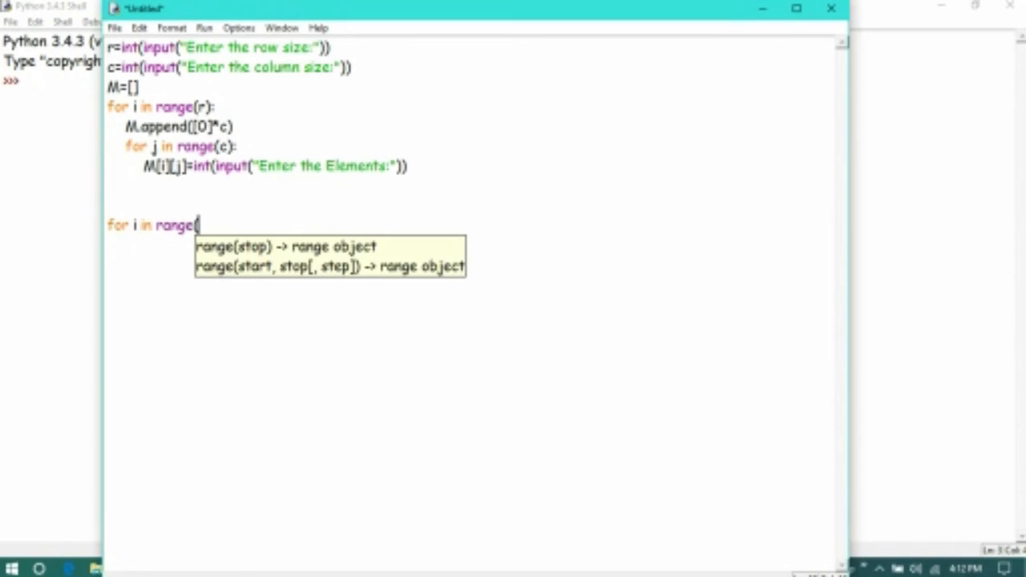
pyautogui.write('r):')
pyautogui.write('for')
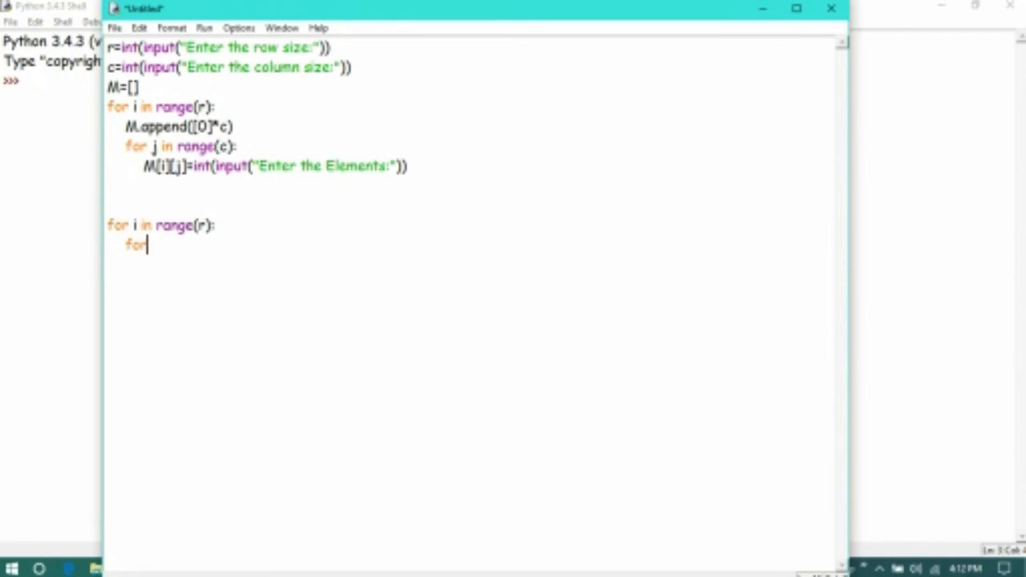
pyautogui.write('j in ra')
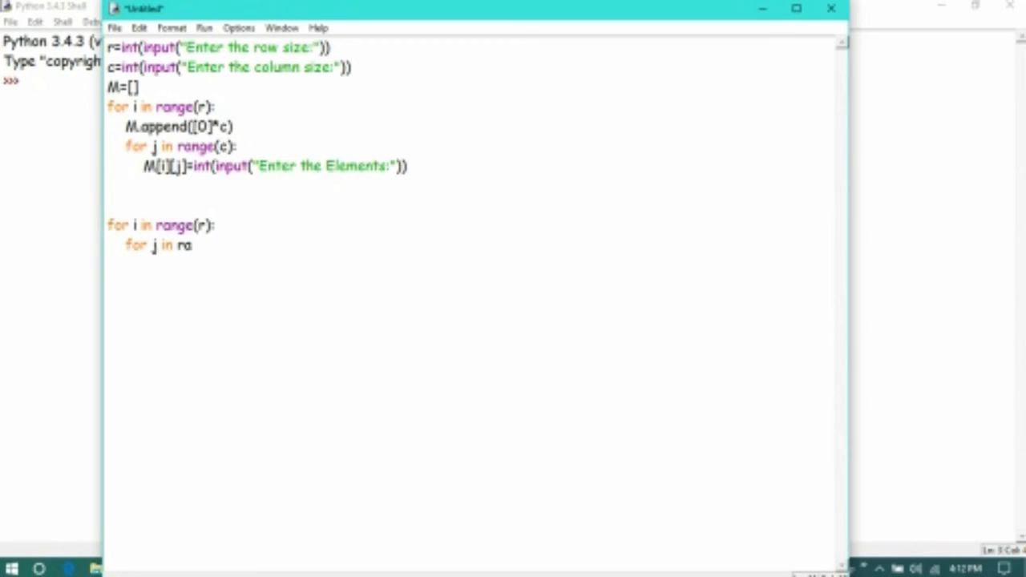
pyautogui.write('nge(c)')
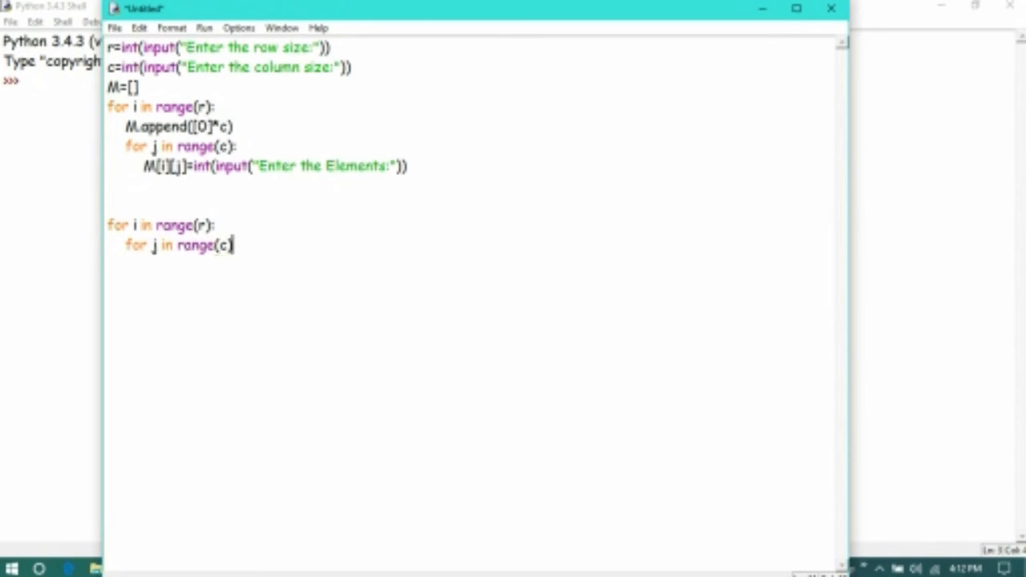
pyautogui.write('p')
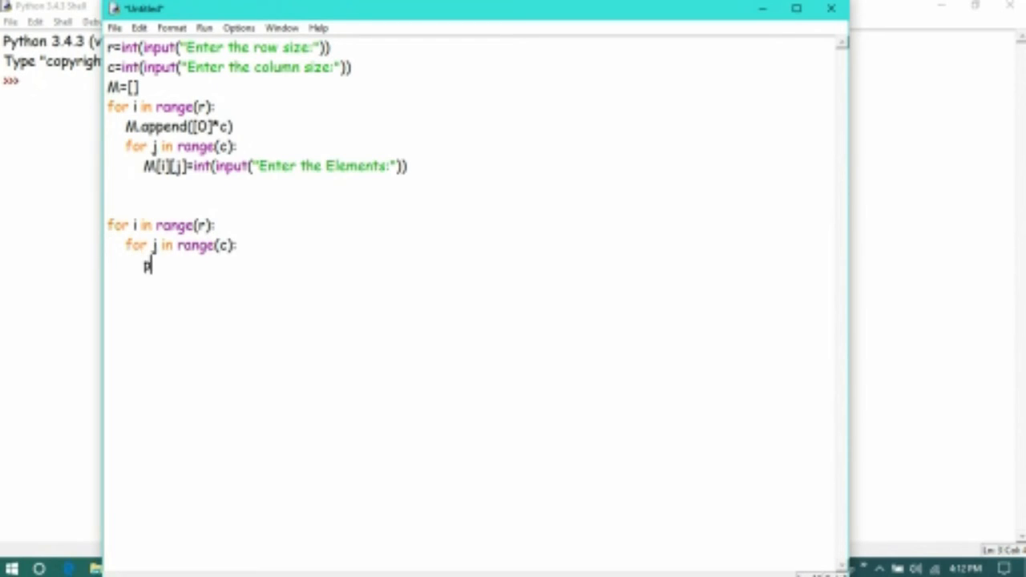
pyautogui.write('print(')
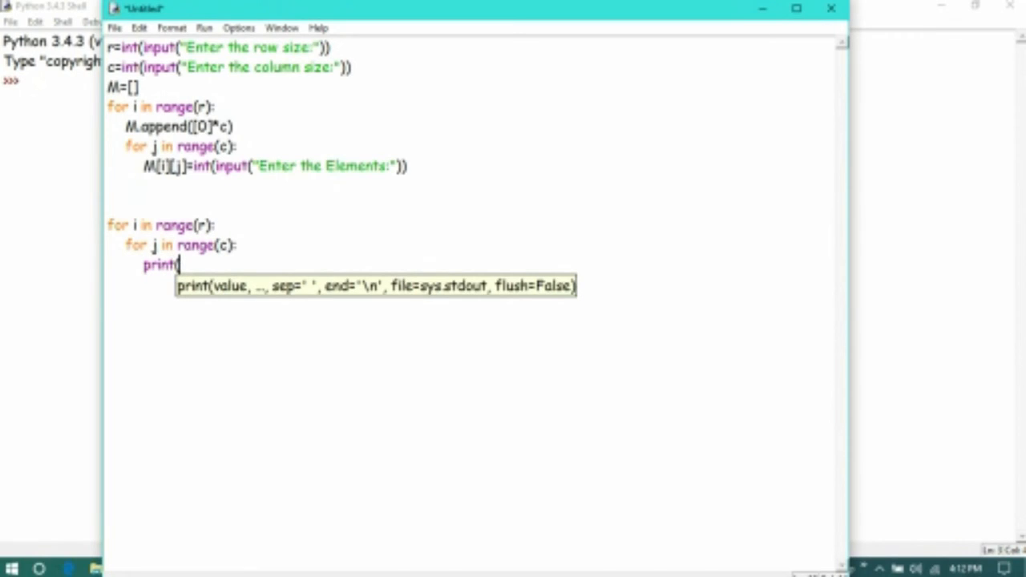
pyautogui.write('M[')
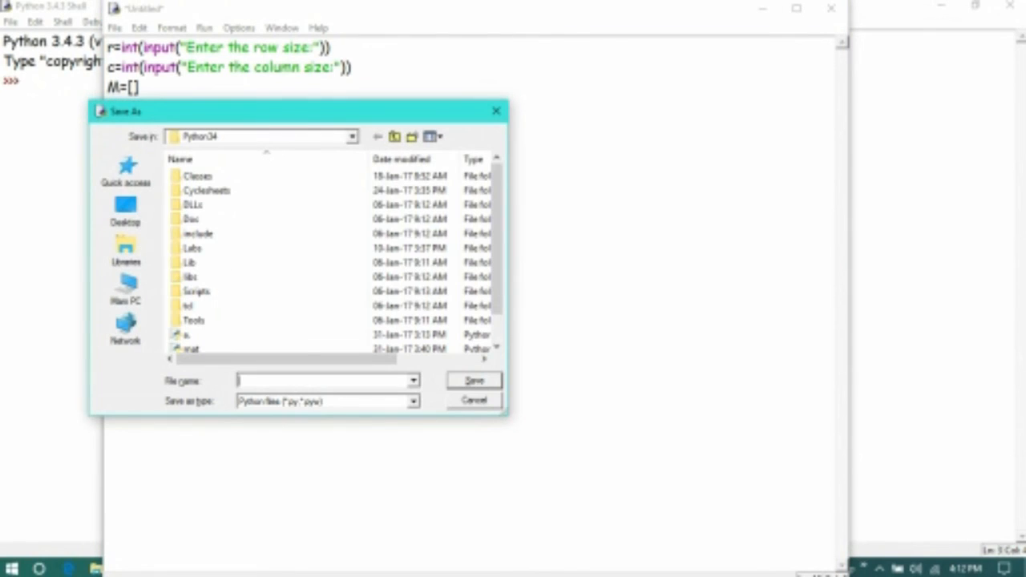
# Save the script as Matrix1.py.
pyautogui.write('Matr')
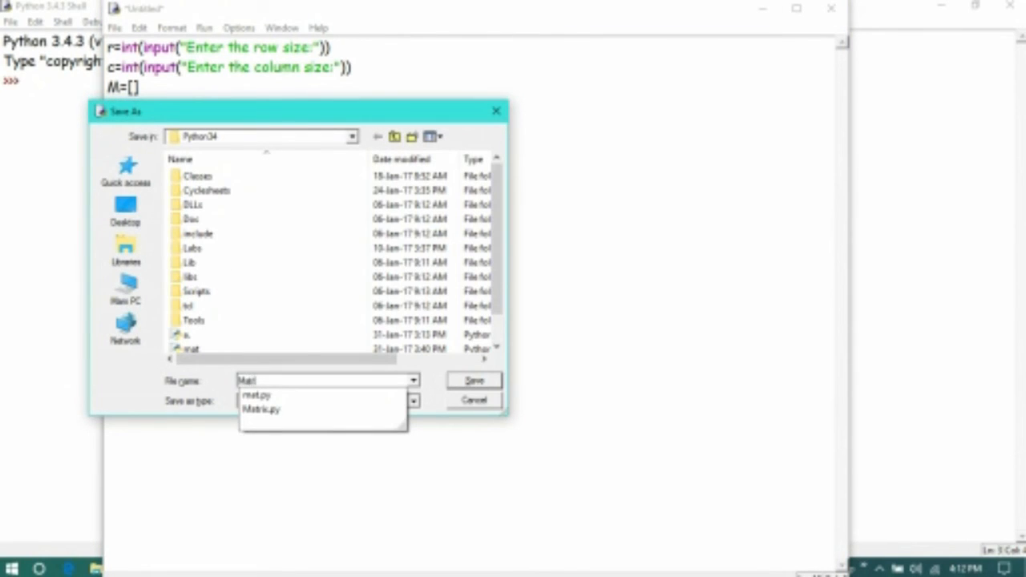
pyautogui.click(261, 409)
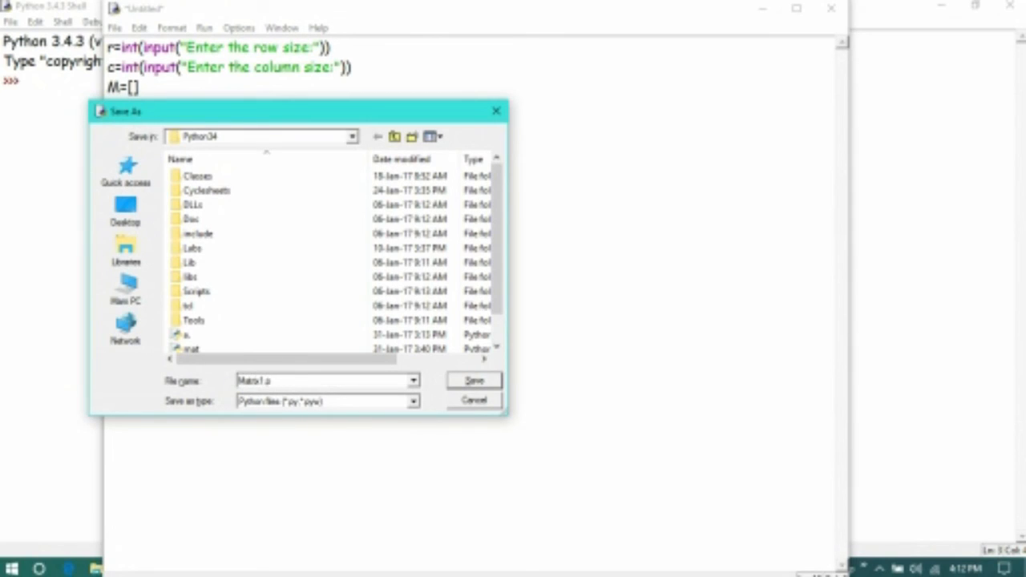
pyautogui.click(472, 380)
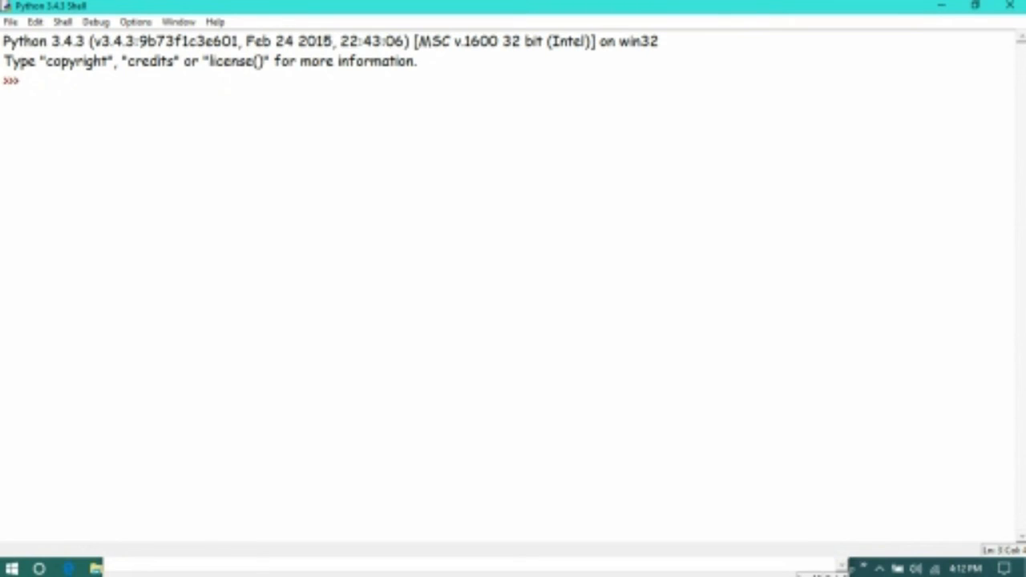
# Run the script, entering 3 rows, 2 columns and elements 1 through 6.
pyautogui.press('F5')
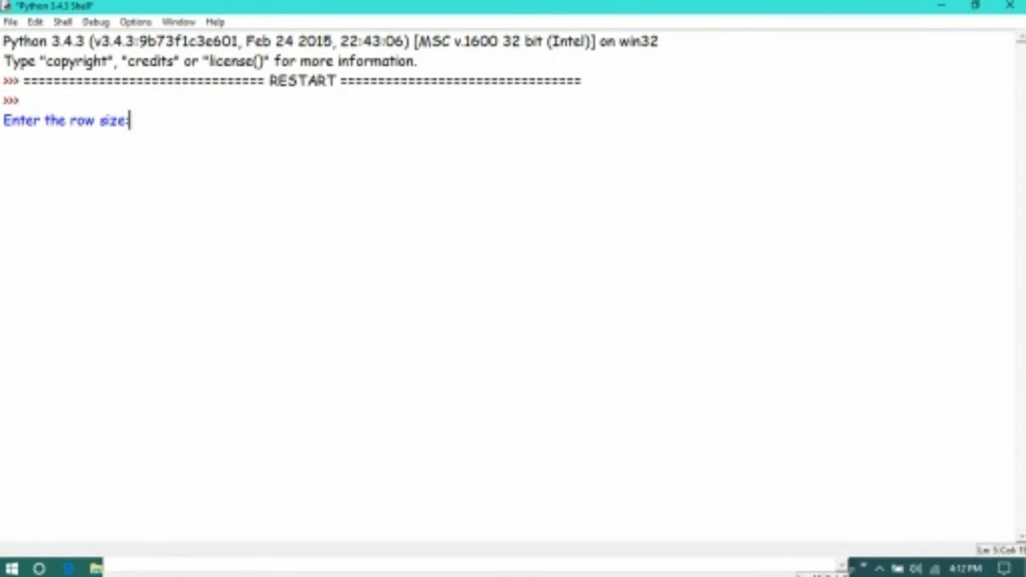
pyautogui.write('3')
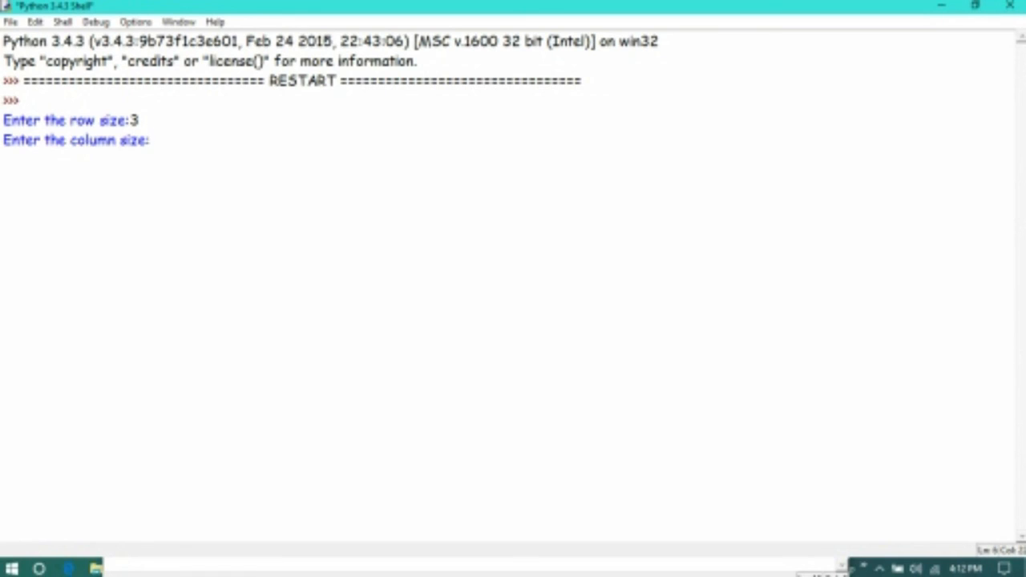
pyautogui.write('2')
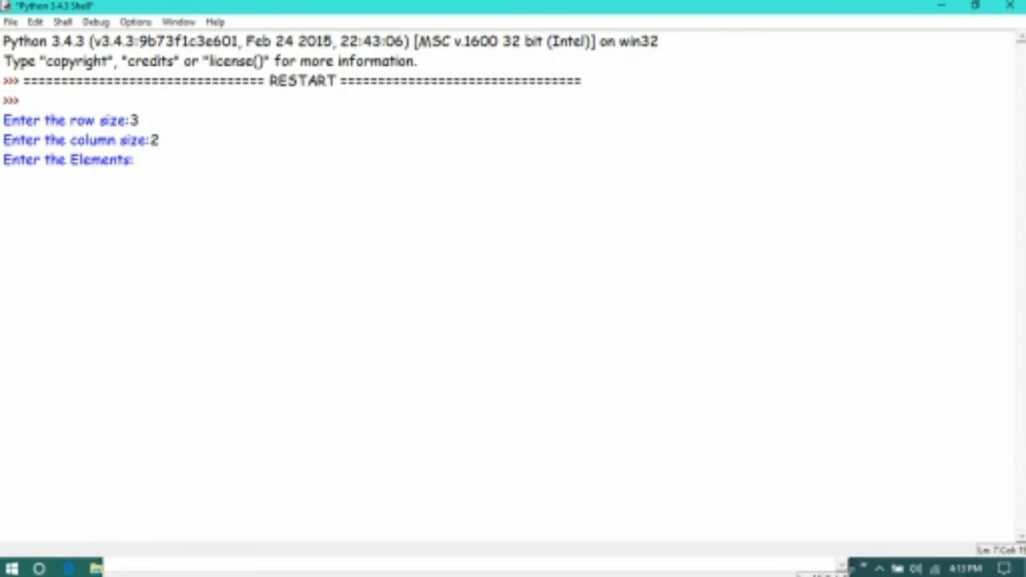
pyautogui.write('1')
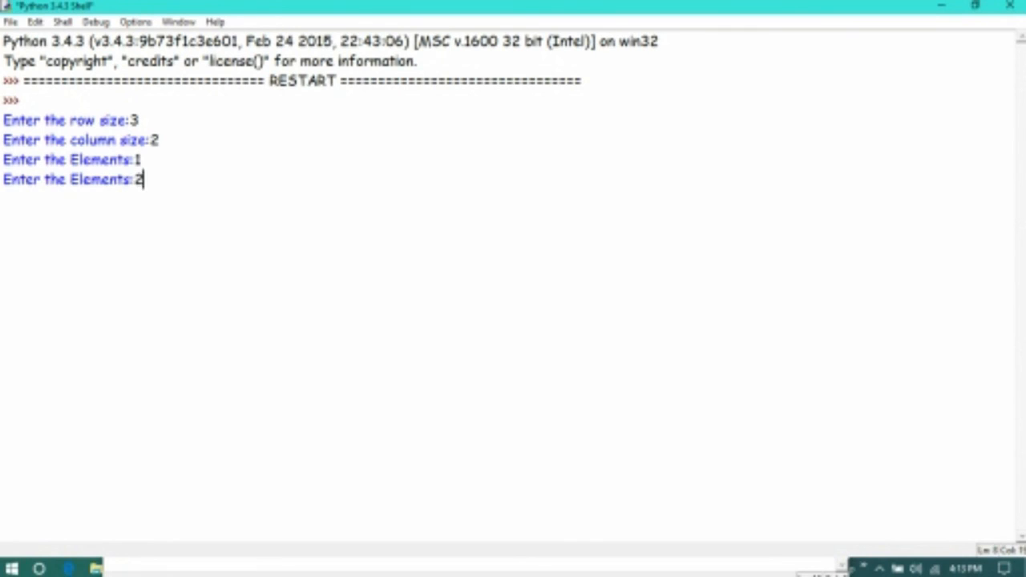
pyautogui.write('3')
pyautogui.write('5')
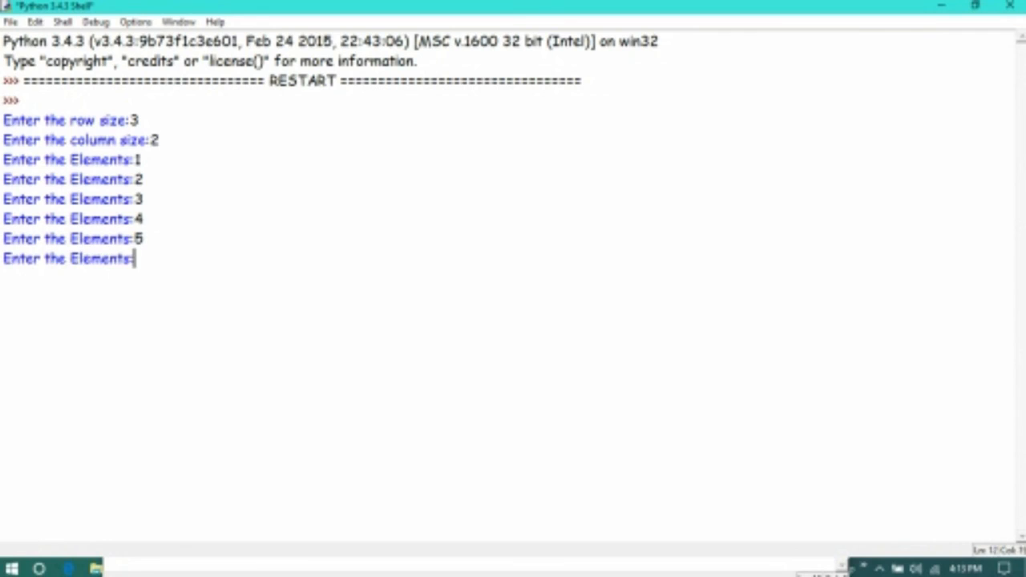
pyautogui.write('6')
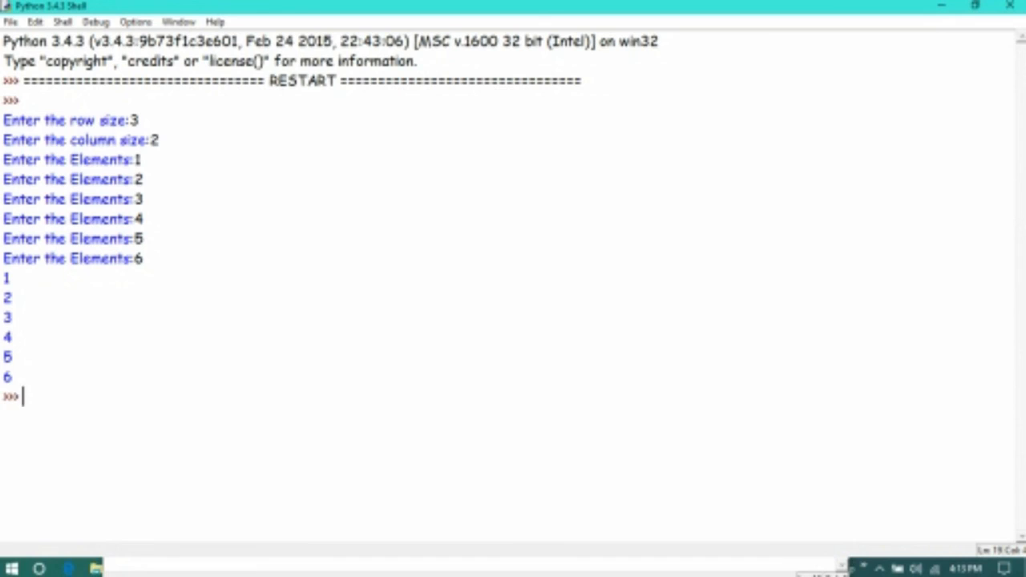
# Evaluate M in the shell to display [[1, 2], [3, 4], [5, 6]].
pyautogui.write('M')
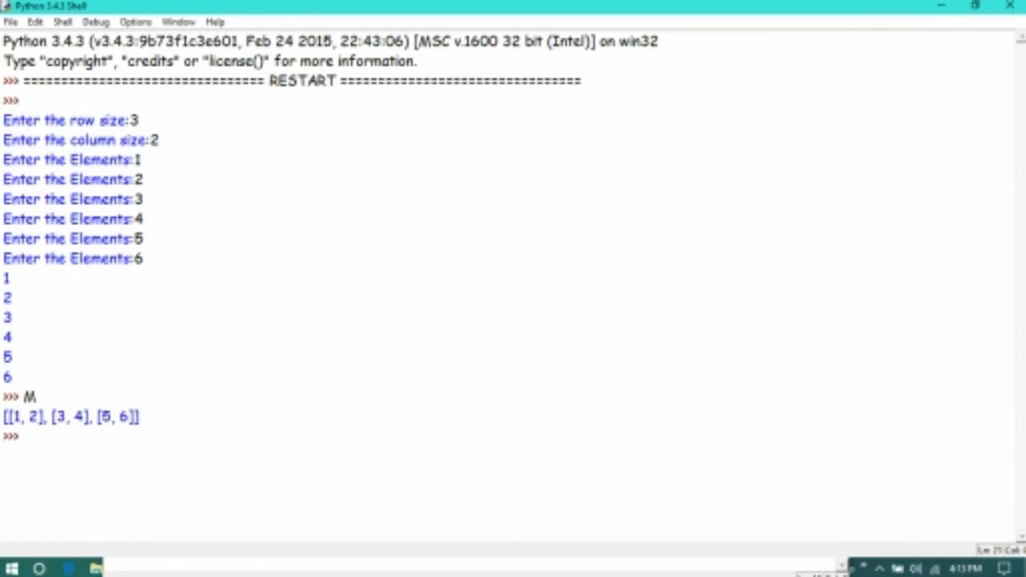